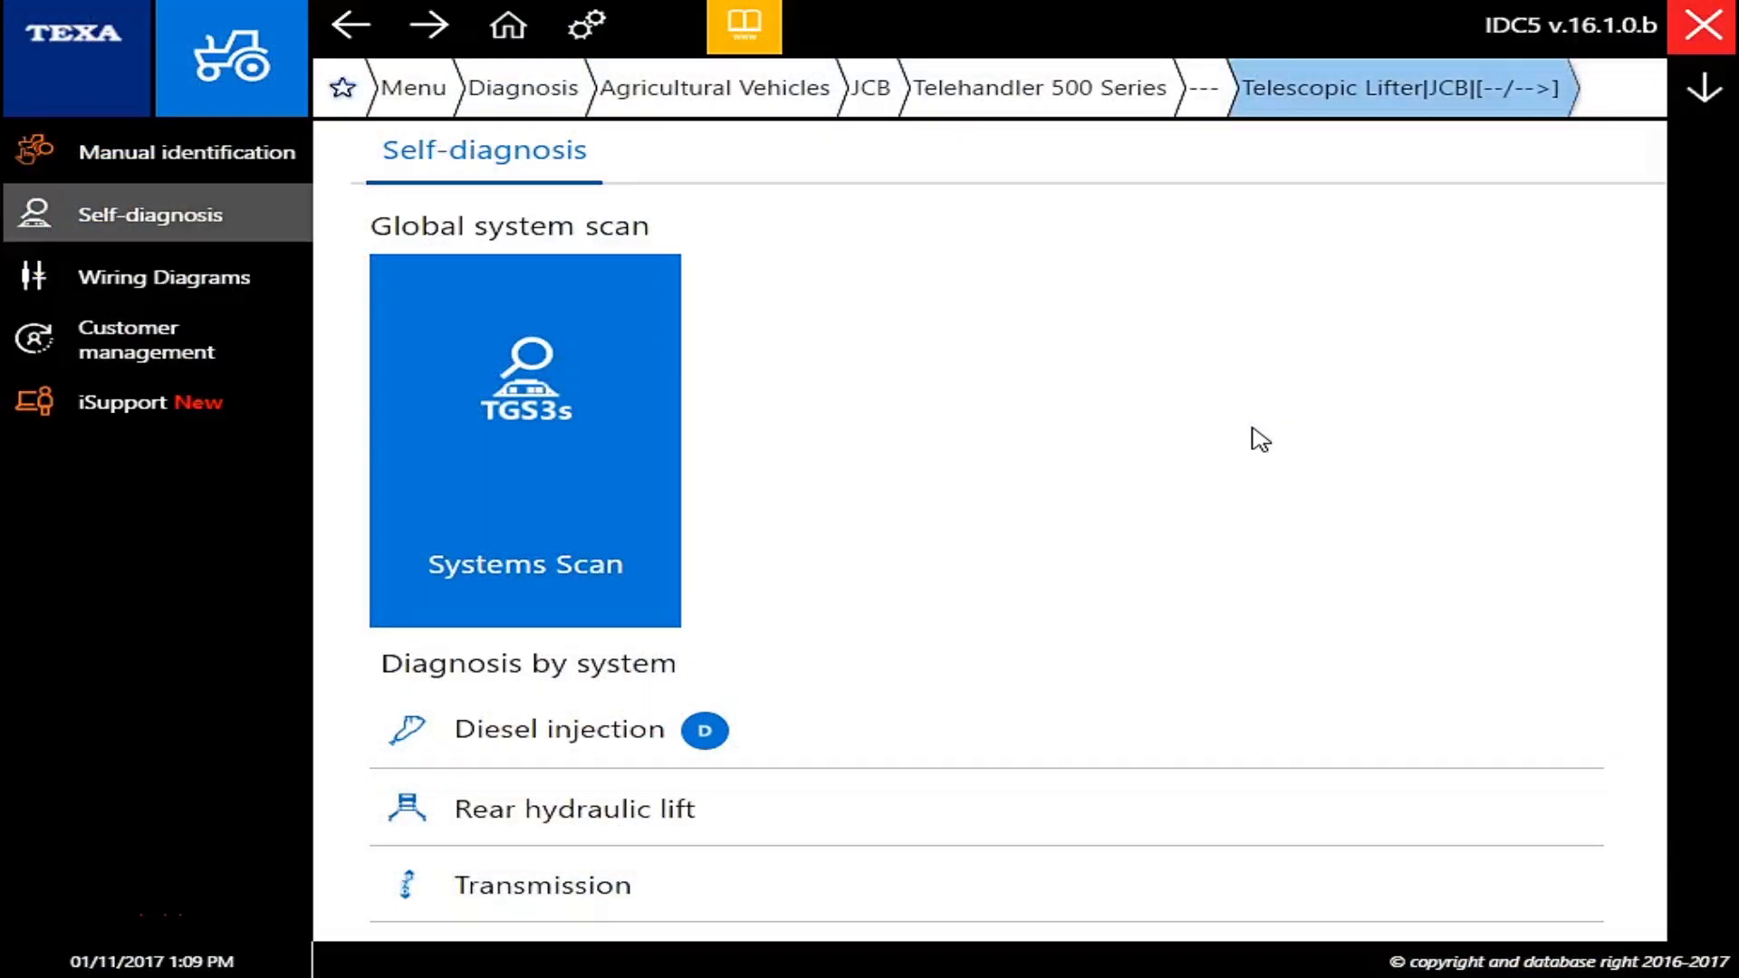
pyautogui.click(558, 728)
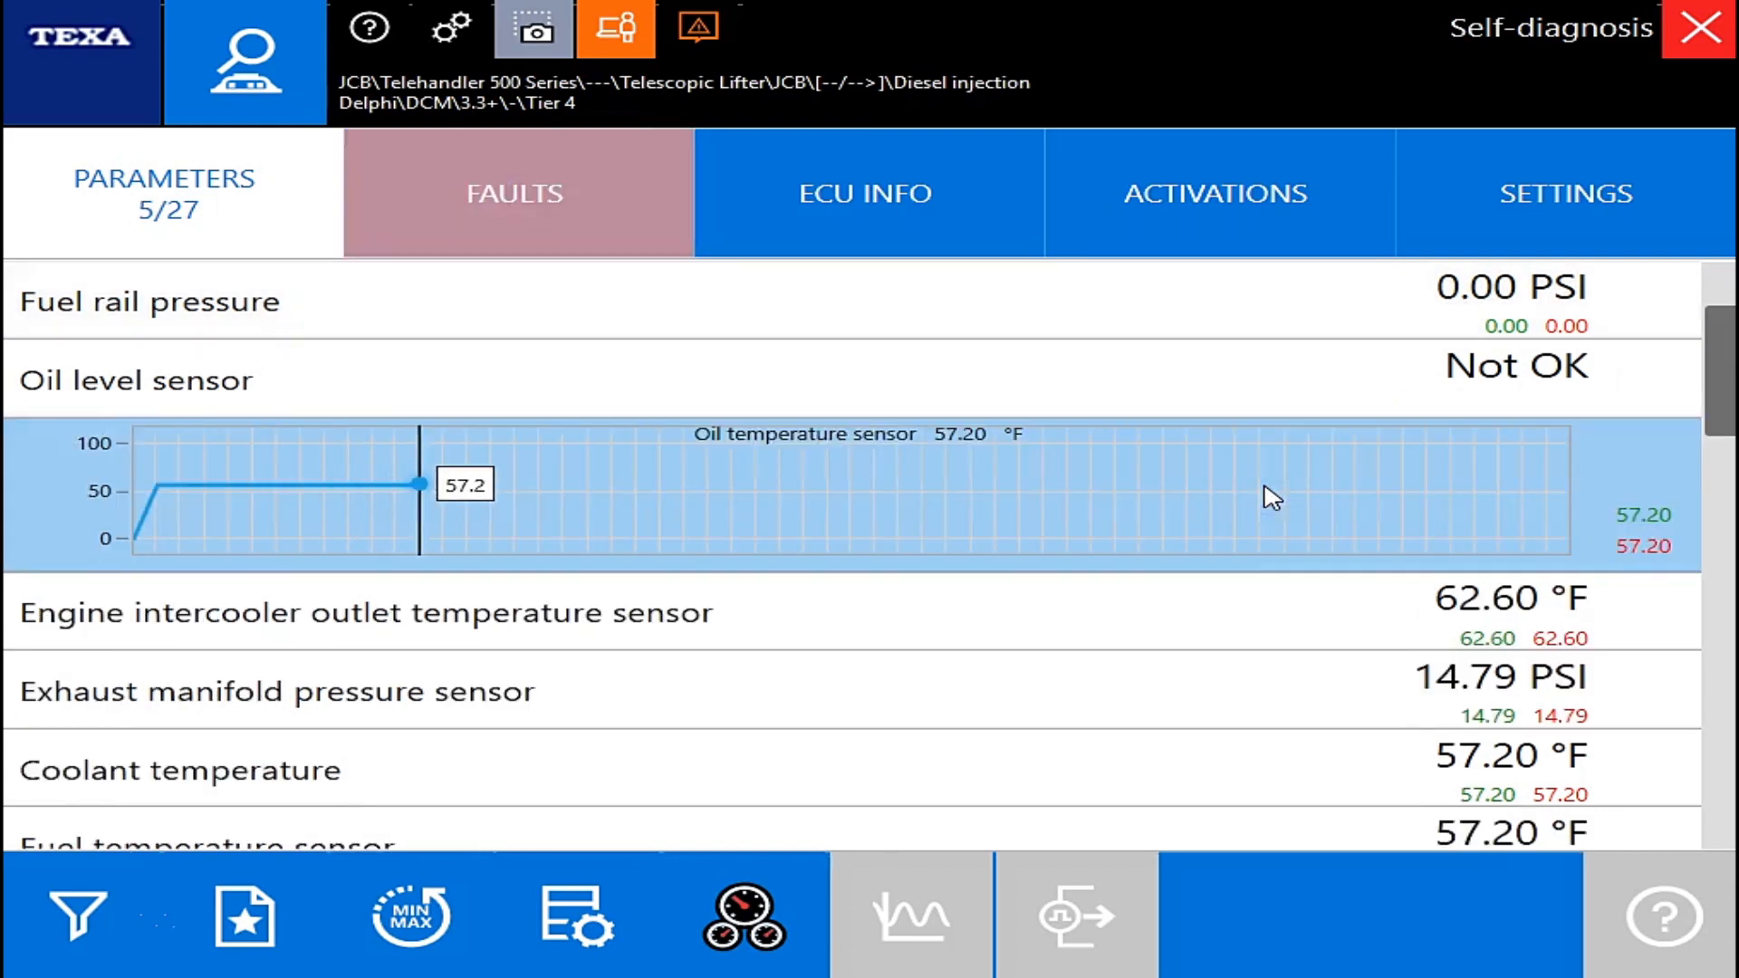